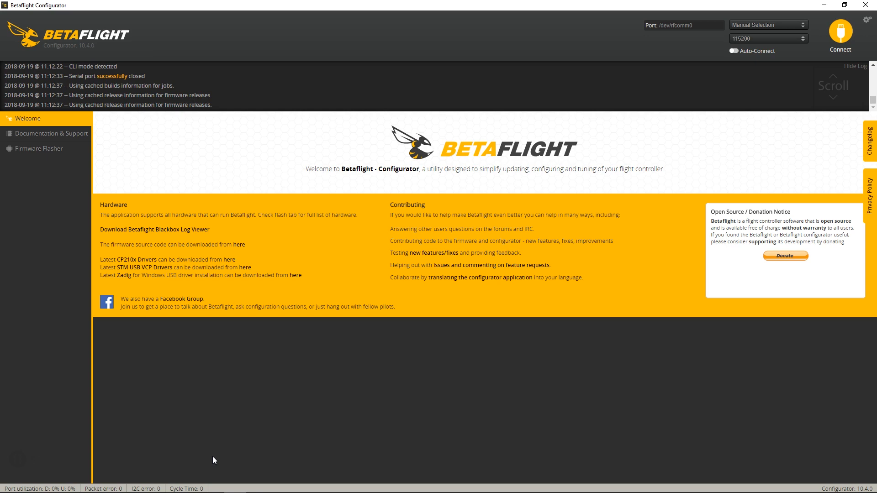
{"action": "mouse_move", "coordinate": [231, 445]}
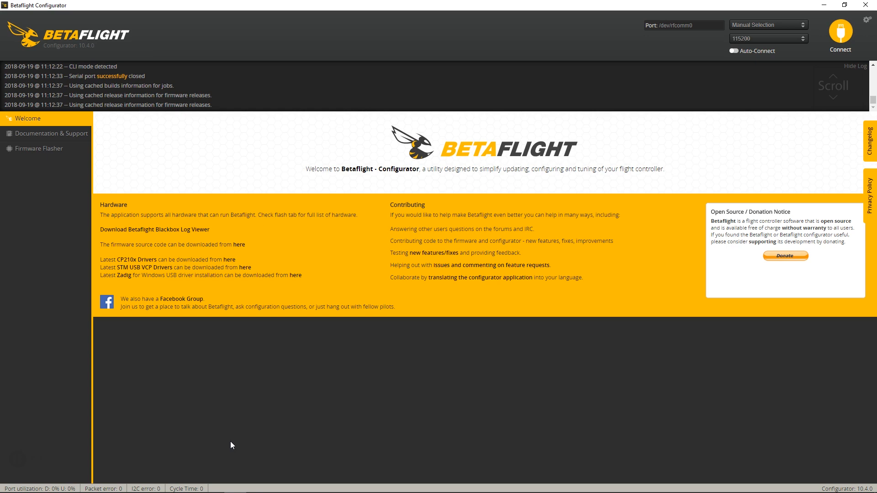
{"action": "mouse_move", "coordinate": [543, 193]}
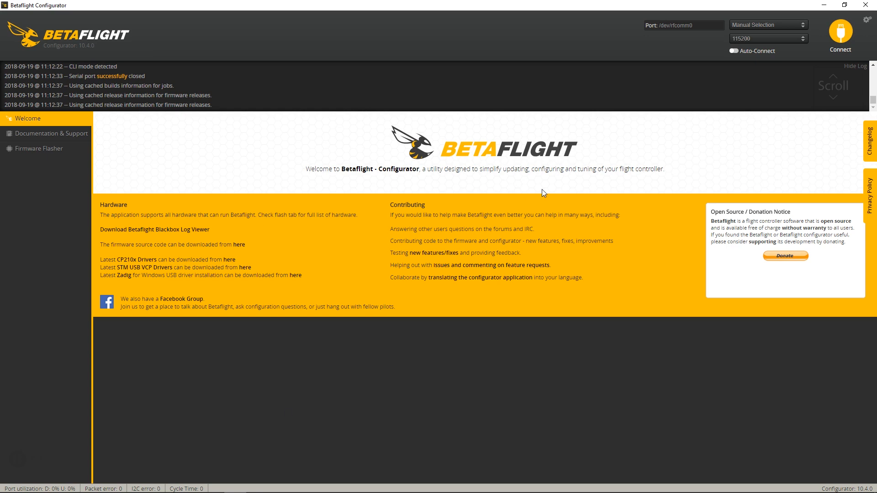
Set the serial port to COM3 at 115200 baud
{"action": "left_click", "coordinate": [768, 25]}
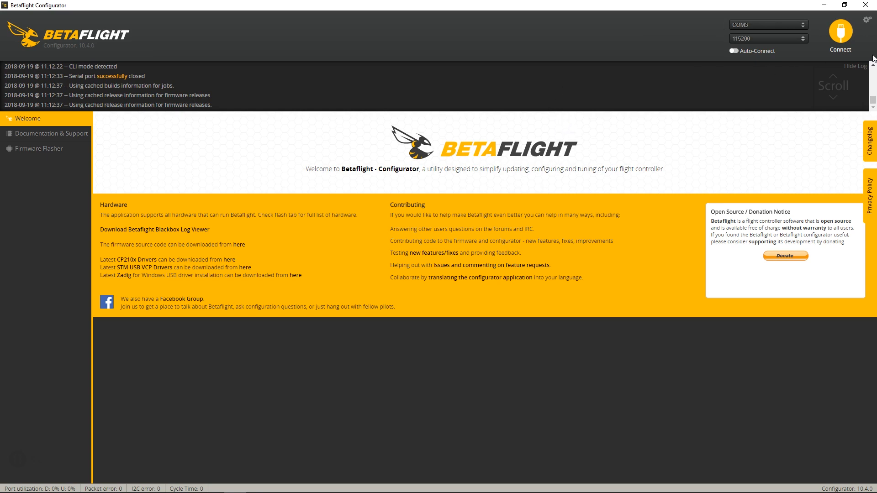
Connect to the board and run the CLI version command, which reports Betaflight 3.2.0 on OMNIBUSF4SD
{"action": "left_click", "coordinate": [839, 34]}
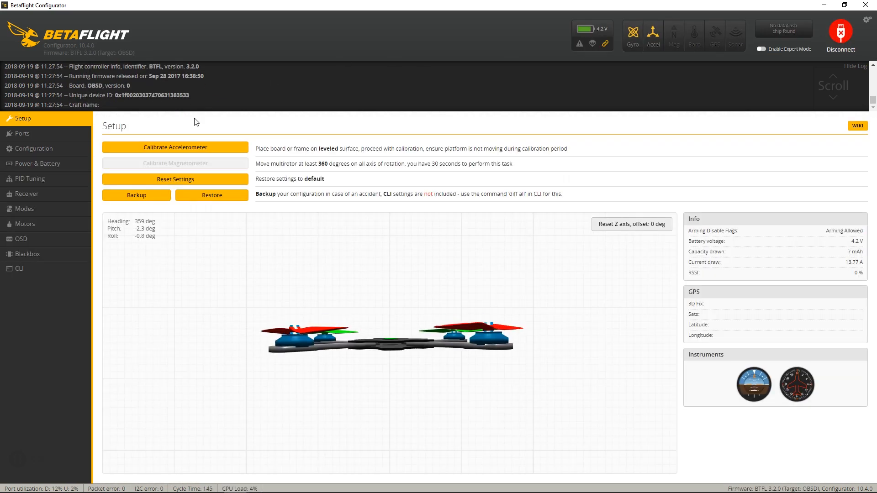
{"action": "left_click", "coordinate": [18, 269]}
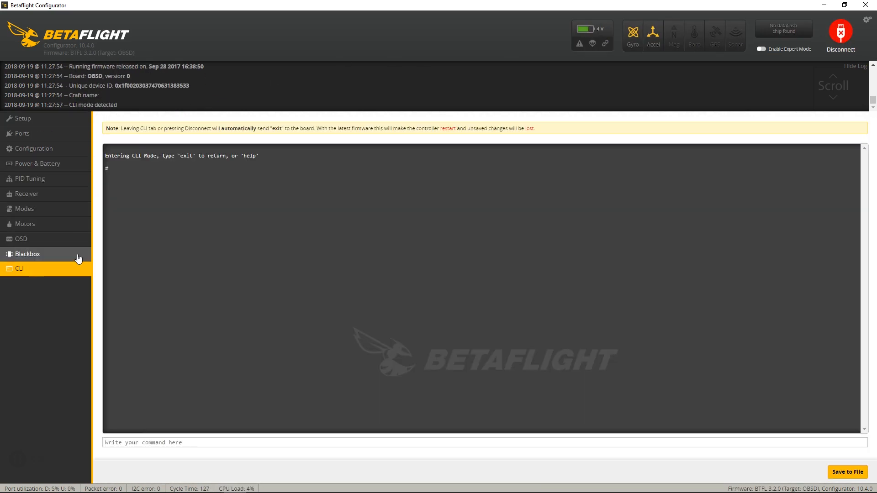
{"action": "type", "text": "version"}
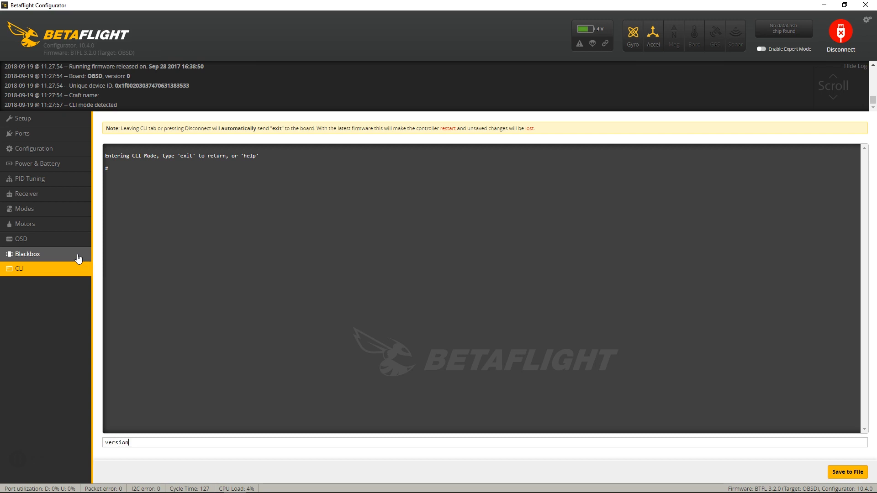
{"action": "key", "text": "Return"}
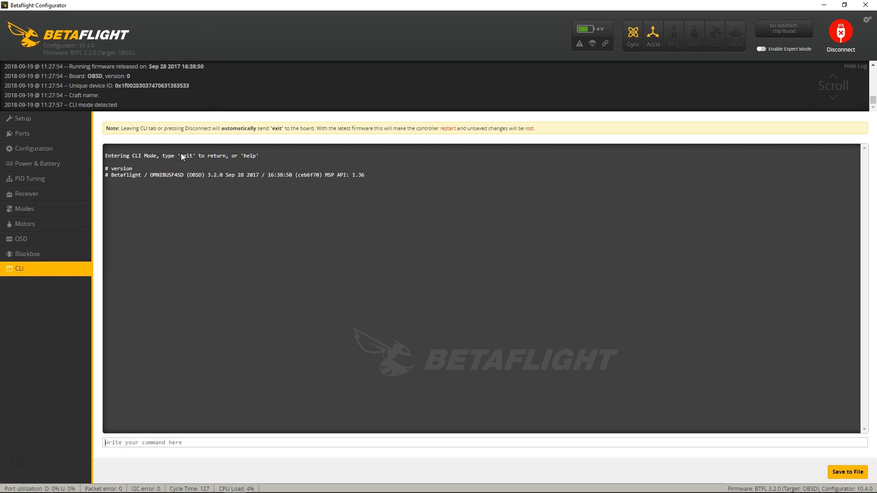
{"action": "mouse_move", "coordinate": [180, 185]}
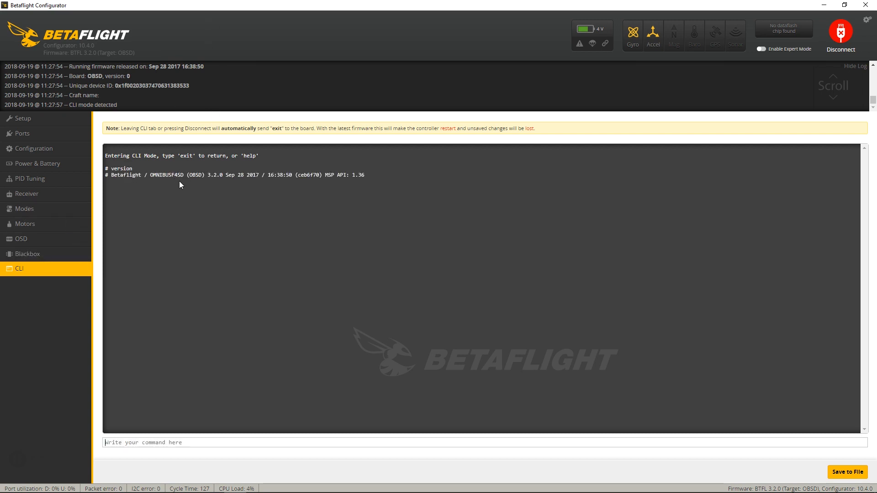
{"action": "mouse_move", "coordinate": [211, 176]}
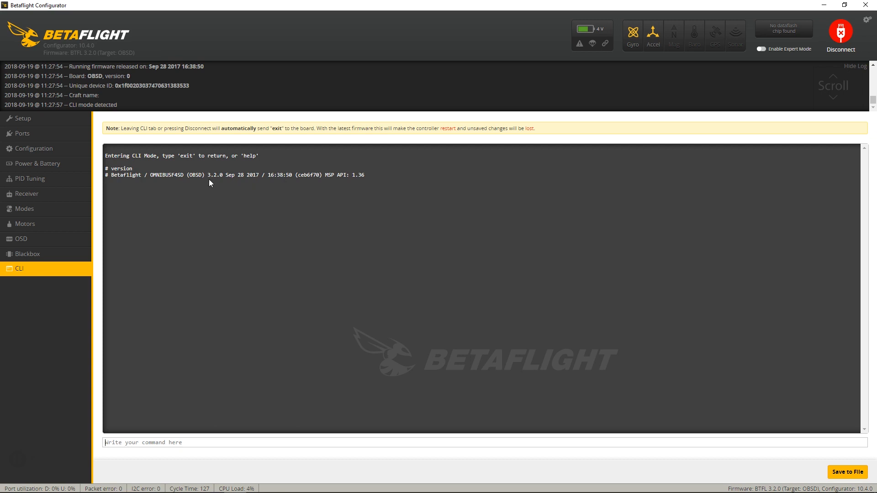
{"action": "mouse_move", "coordinate": [224, 178]}
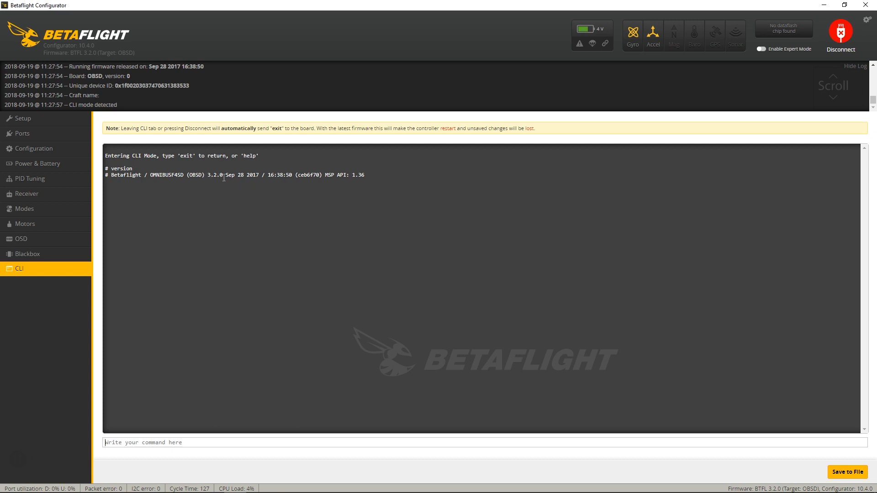
{"action": "mouse_move", "coordinate": [228, 185]}
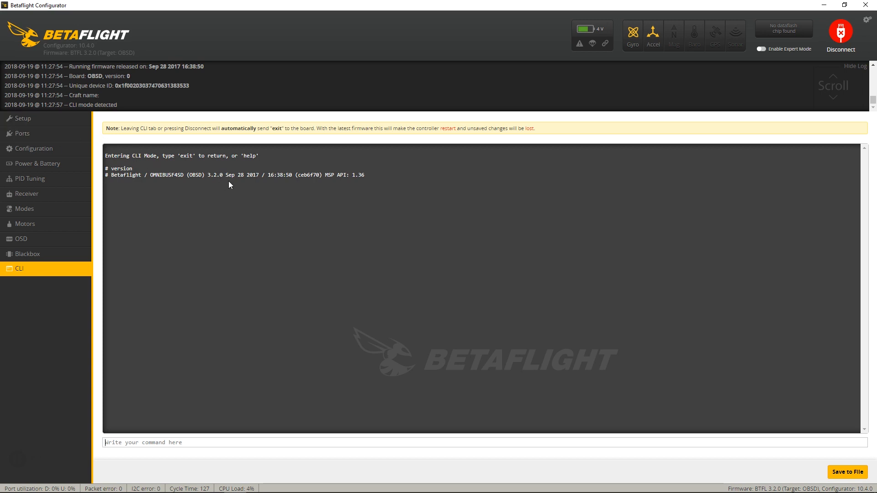
{"action": "mouse_move", "coordinate": [22, 118]}
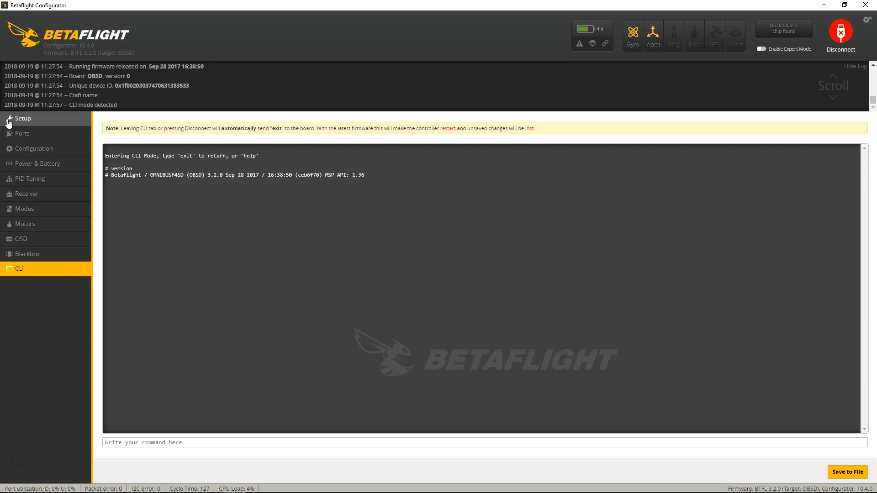
Disconnect, load OMNIBUSF4SD 3.5.1 firmware online and attempt a flash that fails to open the serial port
{"action": "left_click", "coordinate": [839, 33]}
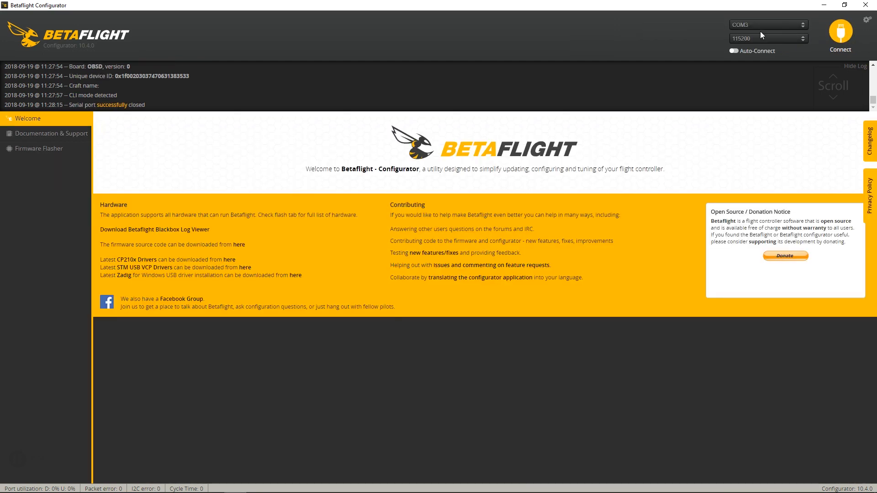
{"action": "left_click", "coordinate": [38, 148]}
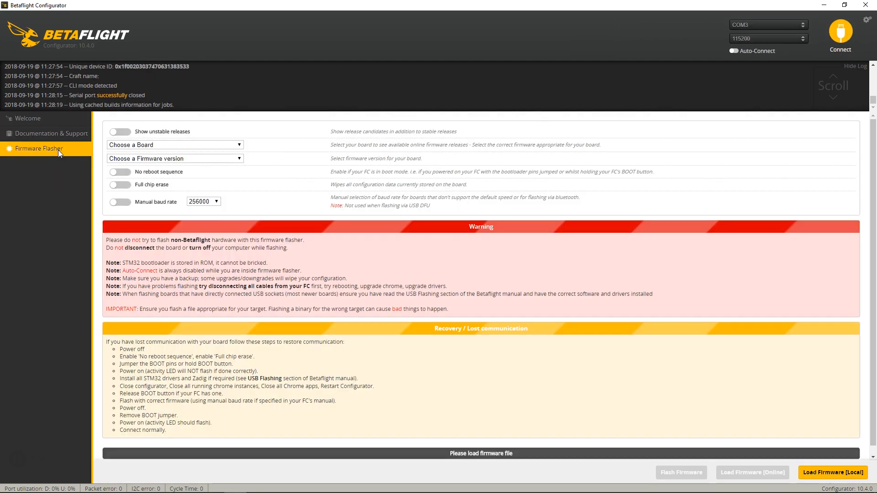
{"action": "left_click", "coordinate": [175, 146]}
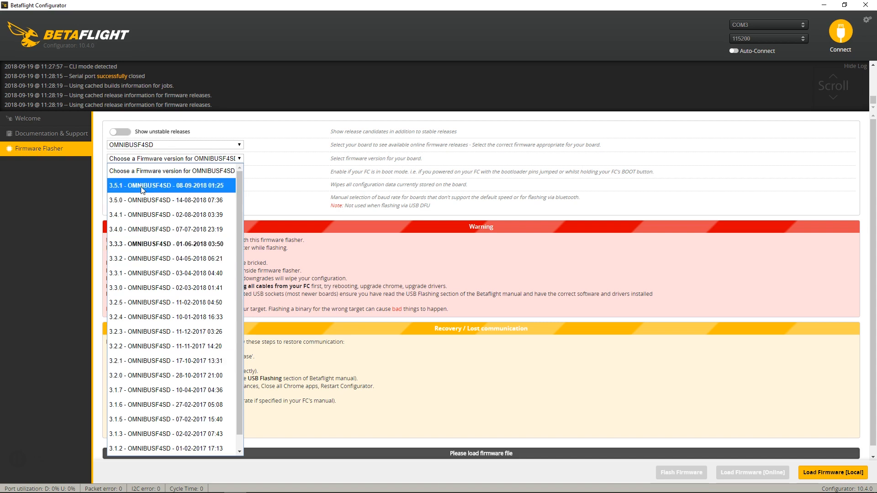
{"action": "mouse_move", "coordinate": [114, 195]}
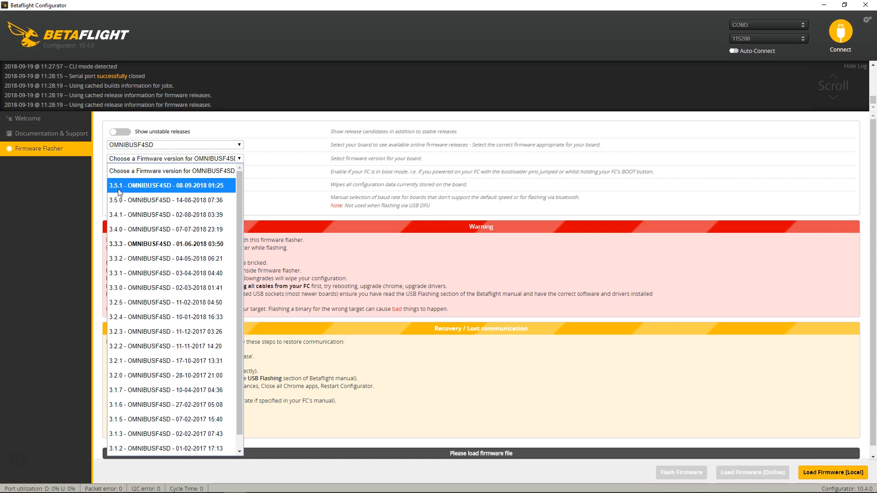
{"action": "left_click", "coordinate": [171, 185]}
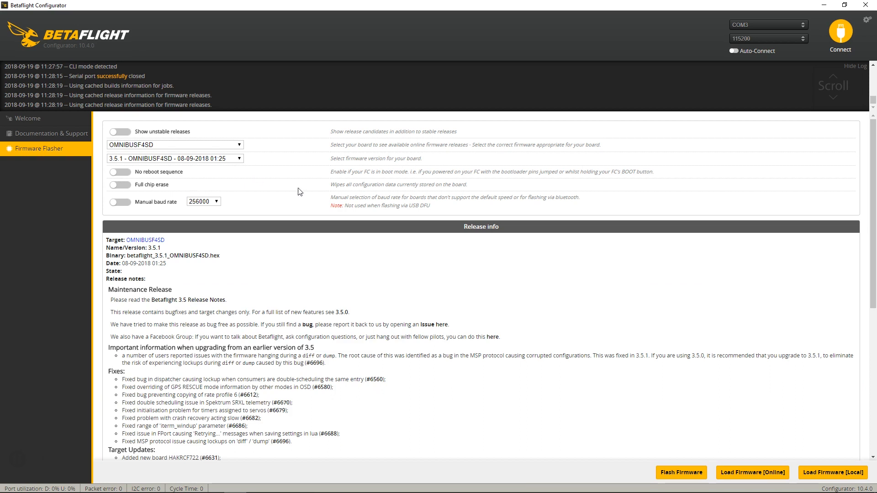
{"action": "mouse_move", "coordinate": [681, 473]}
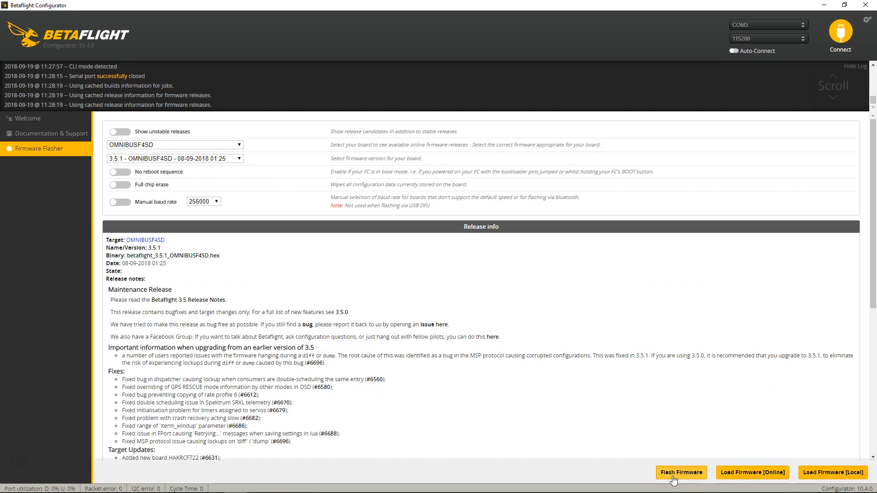
{"action": "left_click", "coordinate": [752, 473]}
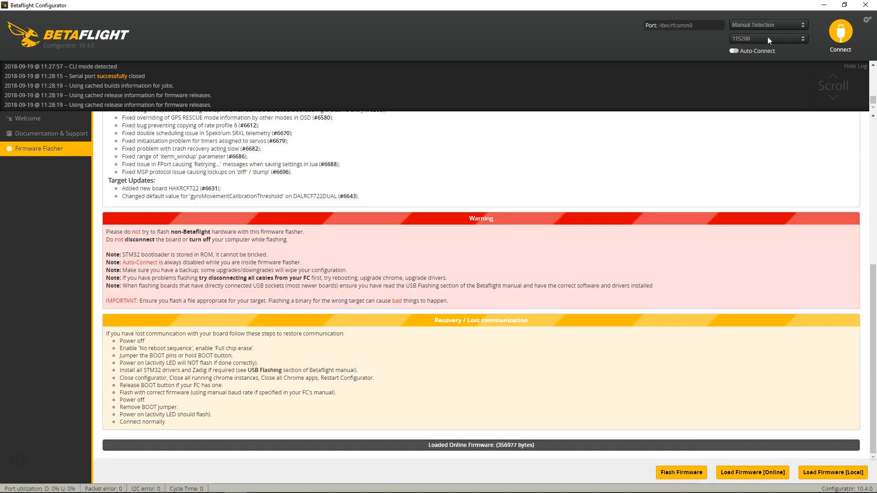
{"action": "left_click", "coordinate": [839, 33]}
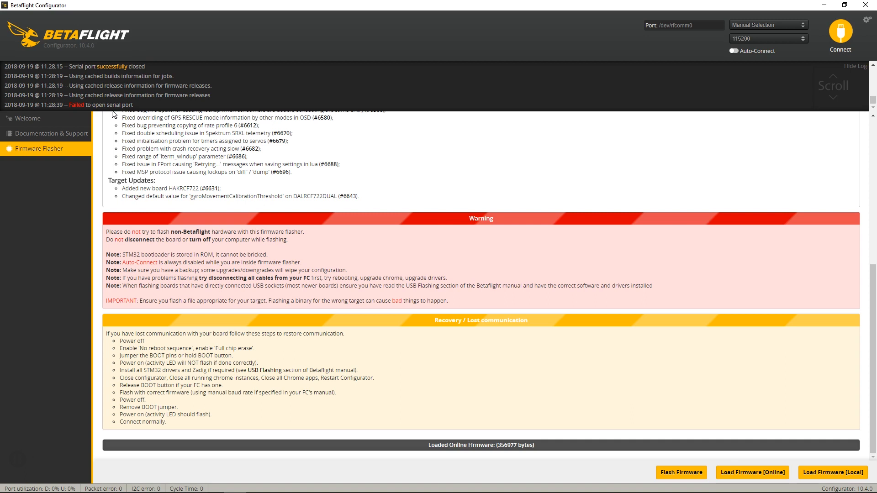
Reconnect to the board and get the CLI console ready for commands
{"action": "left_click", "coordinate": [29, 118]}
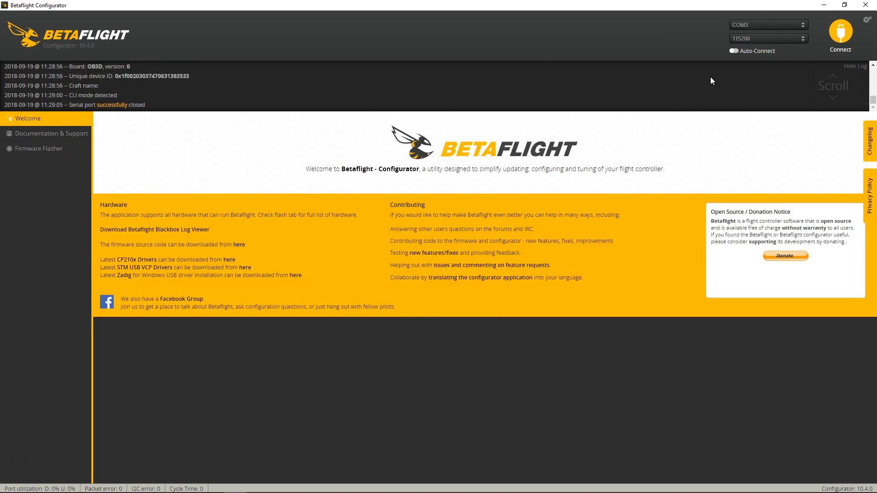
{"action": "left_click", "coordinate": [839, 31]}
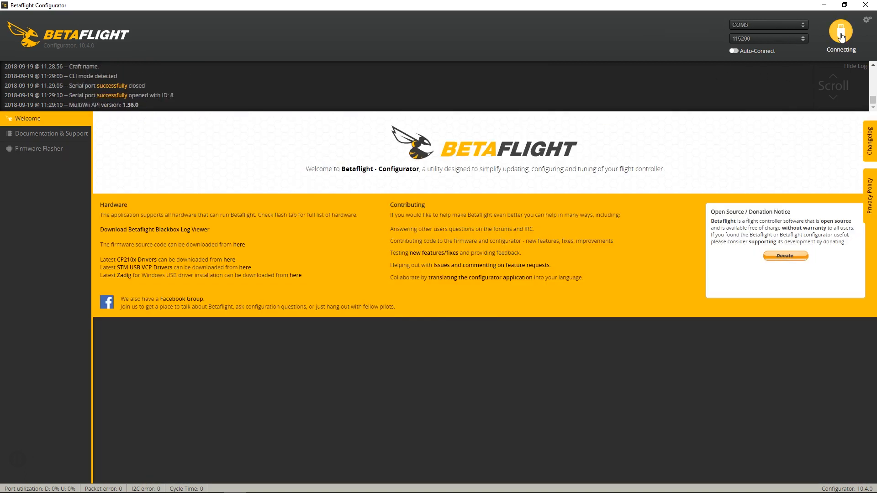
{"action": "left_click", "coordinate": [840, 33]}
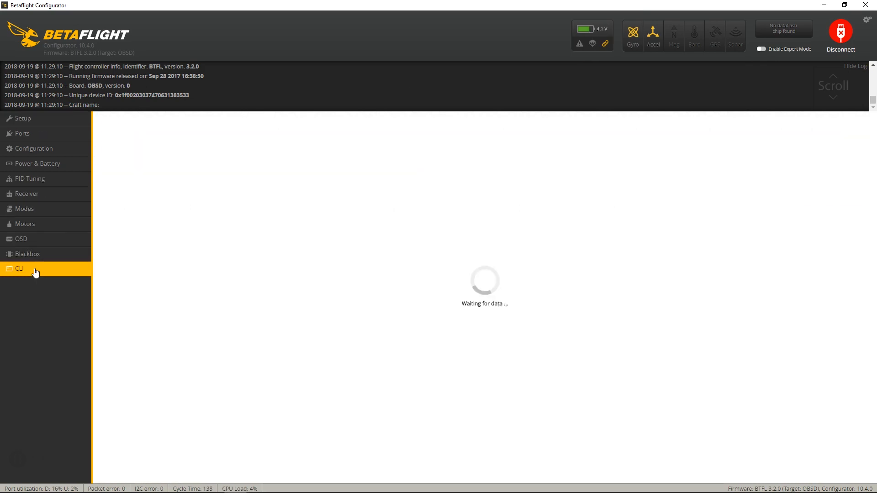
{"action": "left_click", "coordinate": [19, 268]}
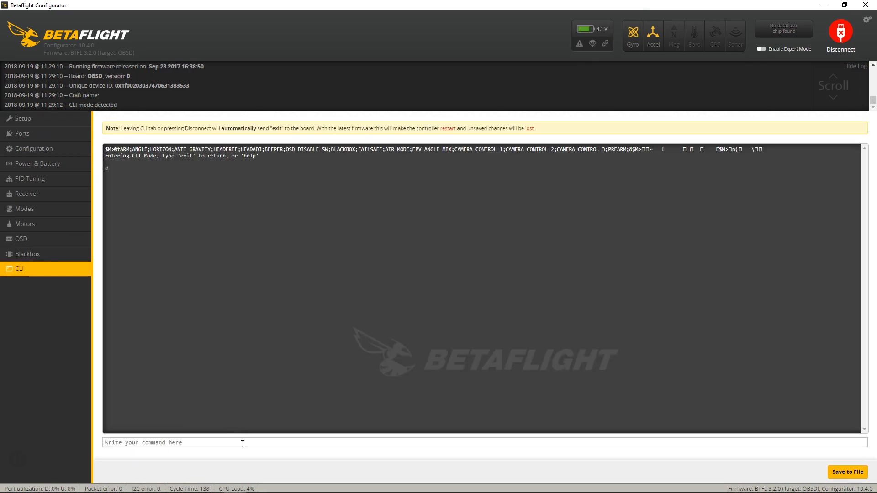
Run dfu, which is rejected as unknown, then query version reporting OMNIBUSF4SD 3.2.0
{"action": "type", "text": "df"}
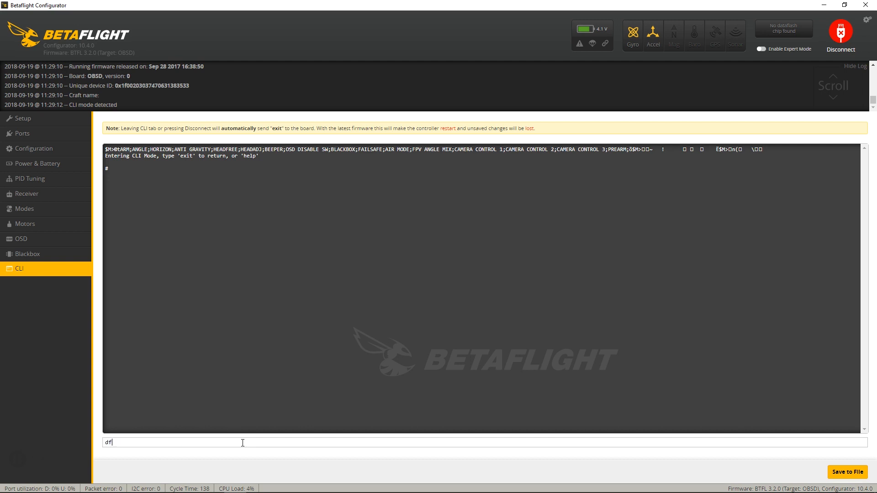
{"action": "type", "text": "u"}
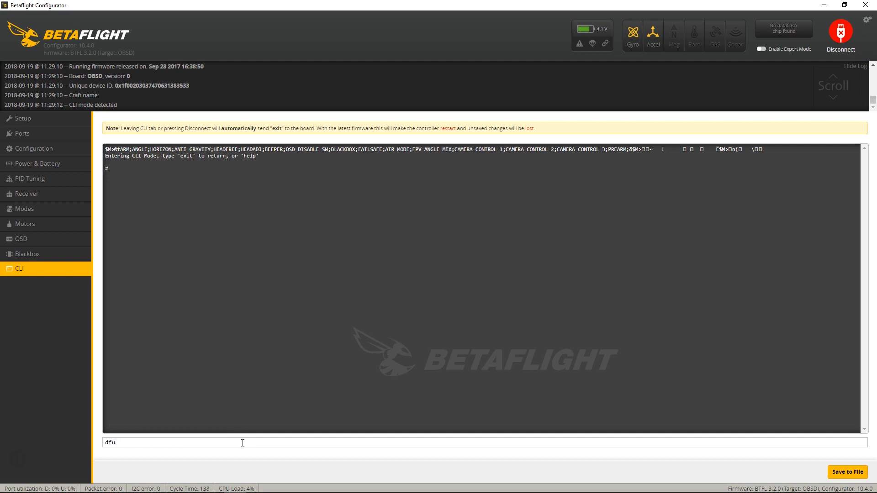
{"action": "key", "text": "Return"}
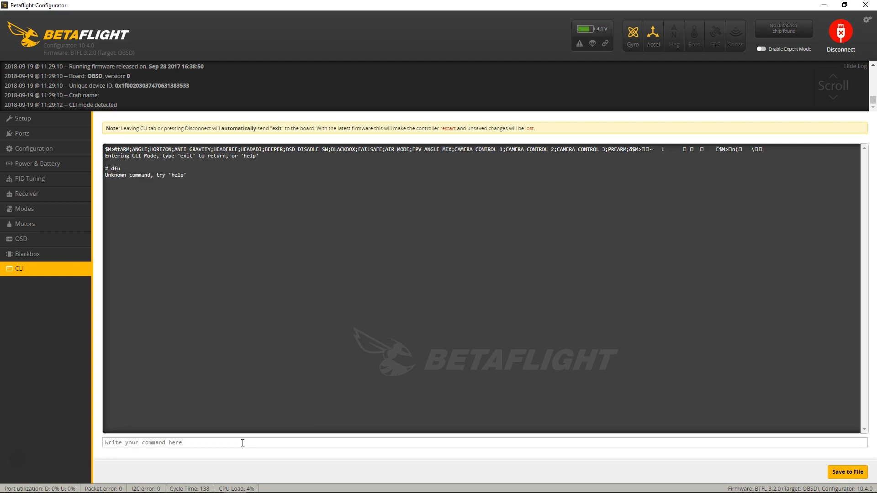
{"action": "type", "text": "ver"}
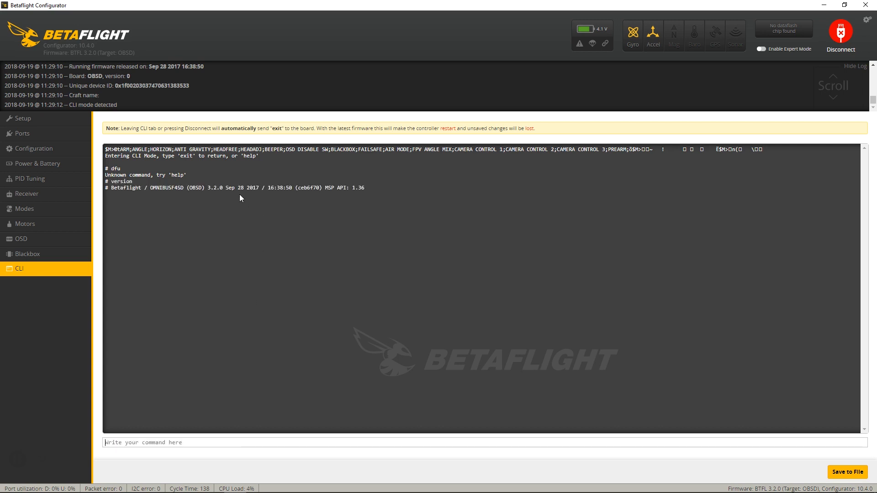
{"action": "mouse_move", "coordinate": [395, 295]}
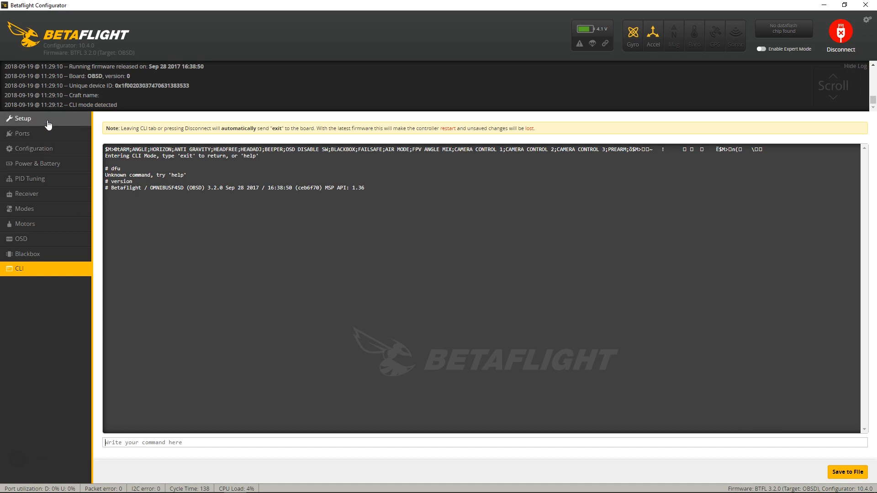
Disconnect the board and select the zadig-2.4 file in its Explorer folder
{"action": "left_click", "coordinate": [839, 33]}
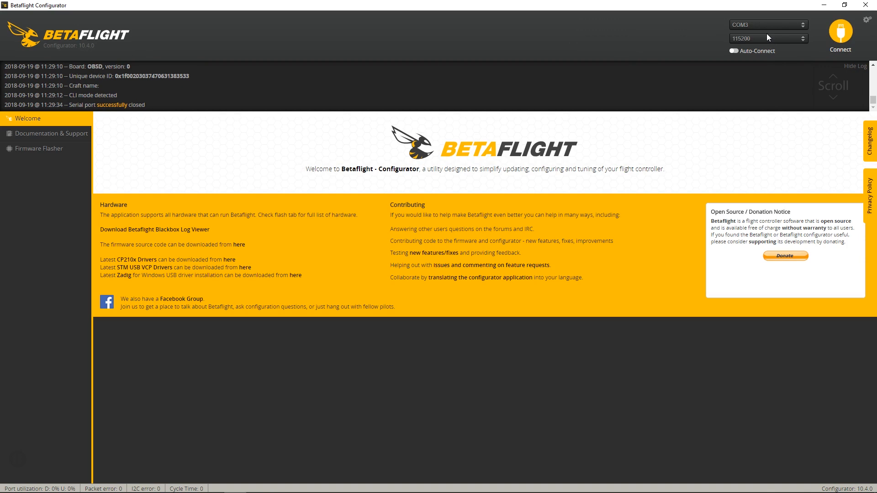
{"action": "mouse_move", "coordinate": [430, 377]}
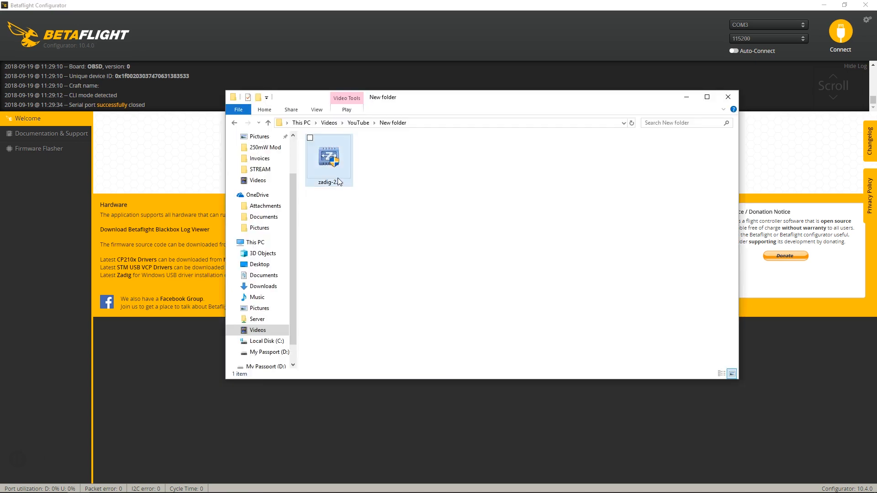
{"action": "left_click", "coordinate": [338, 193]}
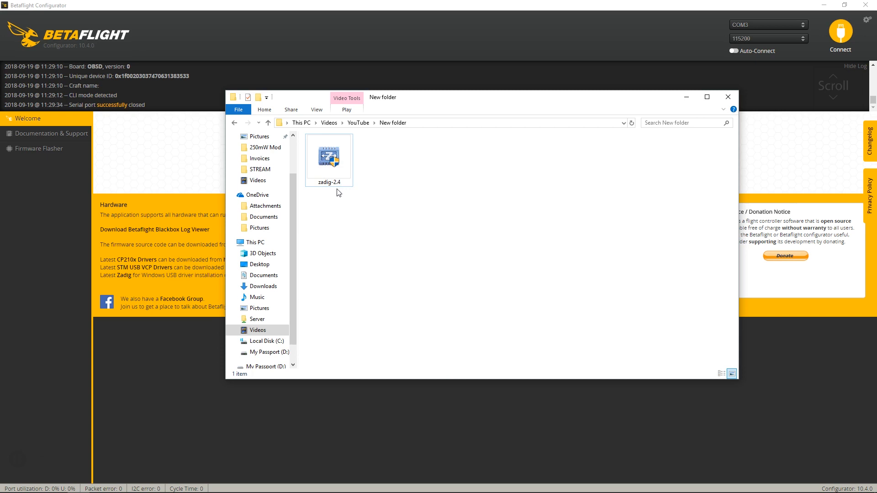
{"action": "mouse_move", "coordinate": [337, 198]}
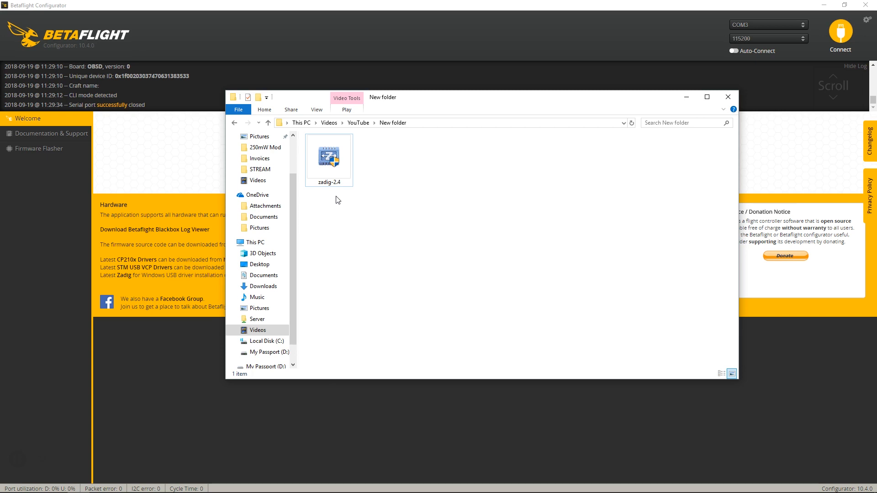
{"action": "mouse_move", "coordinate": [338, 197]}
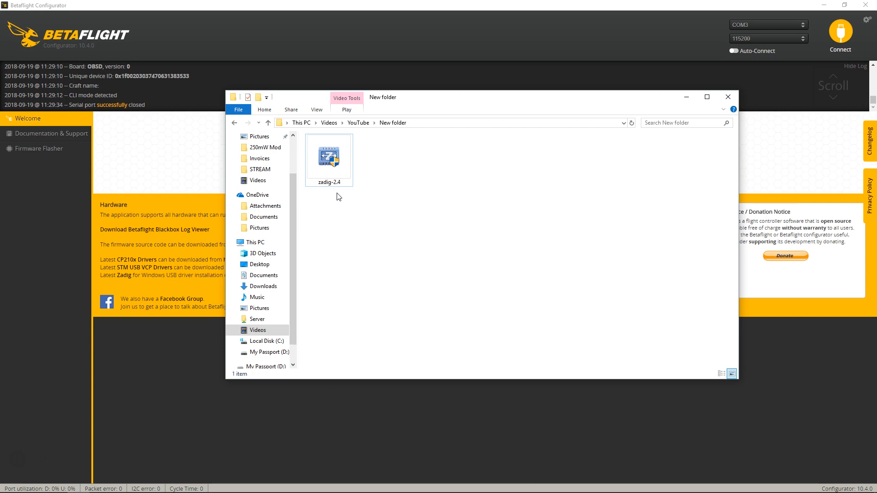
{"action": "left_click", "coordinate": [328, 156]}
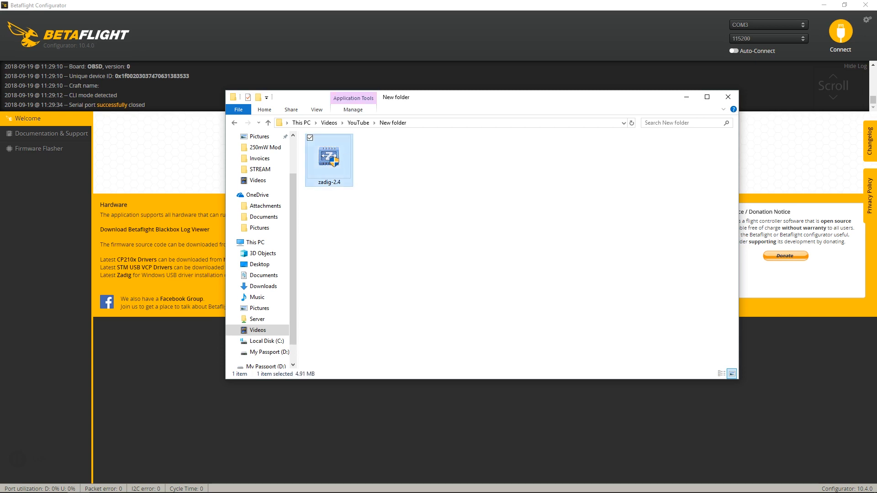
Launch Zadig, enable List All Devices and expand the list of detected USB devices
{"action": "double_click", "coordinate": [329, 155]}
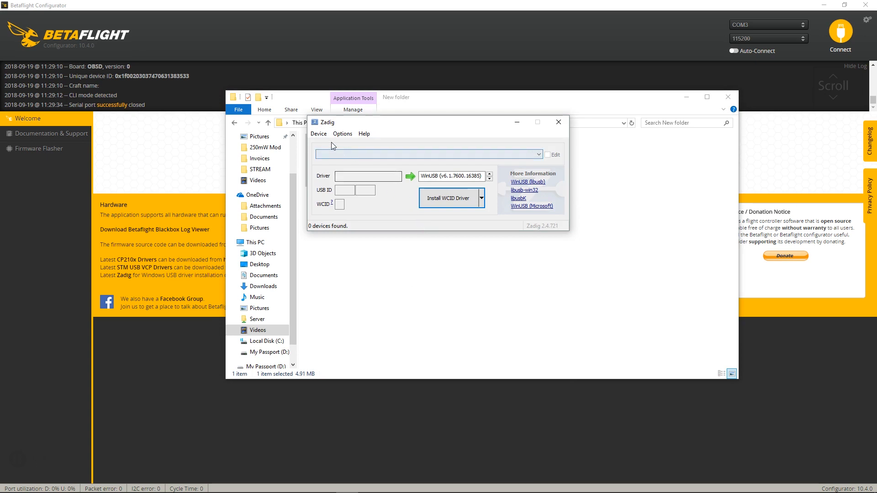
{"action": "left_click", "coordinate": [317, 134]}
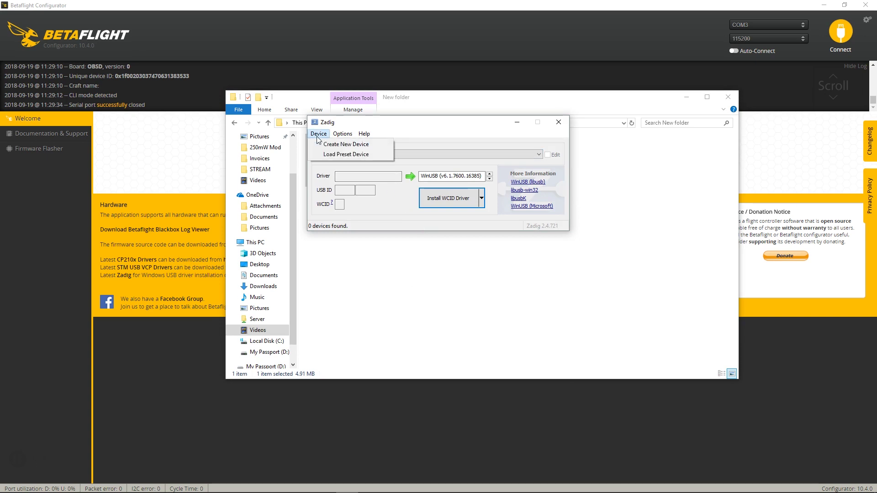
{"action": "left_click", "coordinate": [342, 133]}
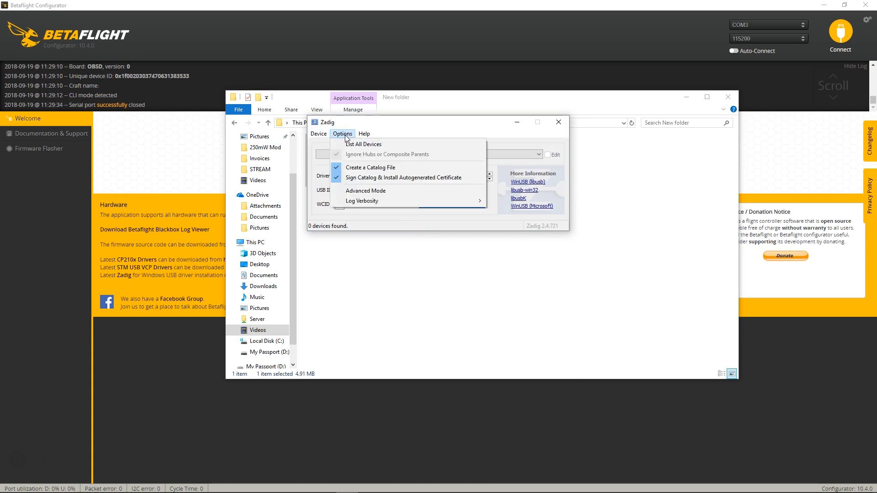
{"action": "left_click", "coordinate": [362, 143]}
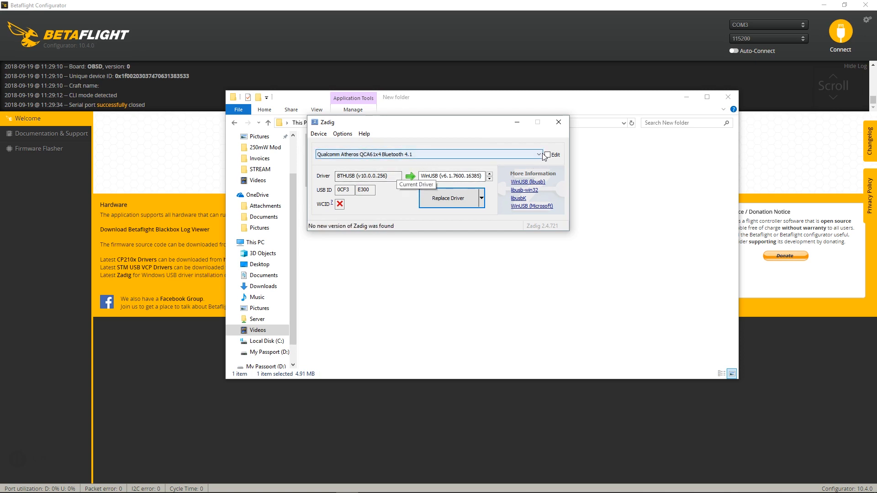
{"action": "left_click", "coordinate": [536, 155]}
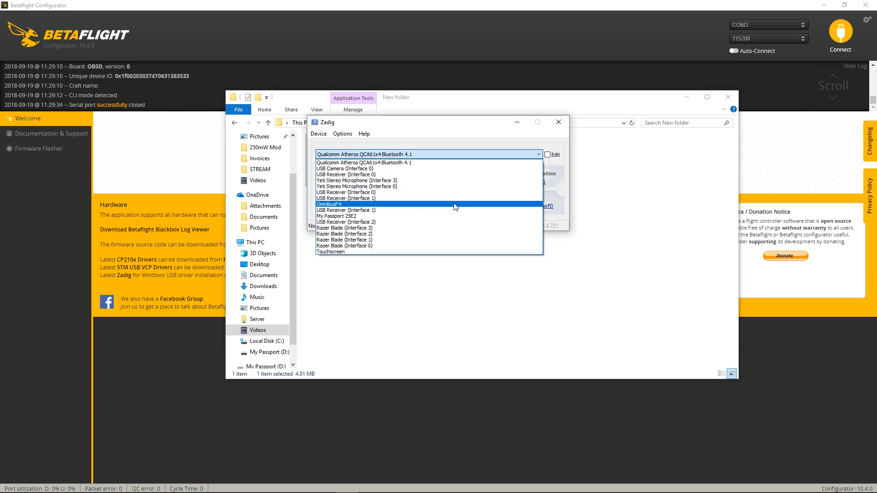
{"action": "mouse_move", "coordinate": [337, 204]}
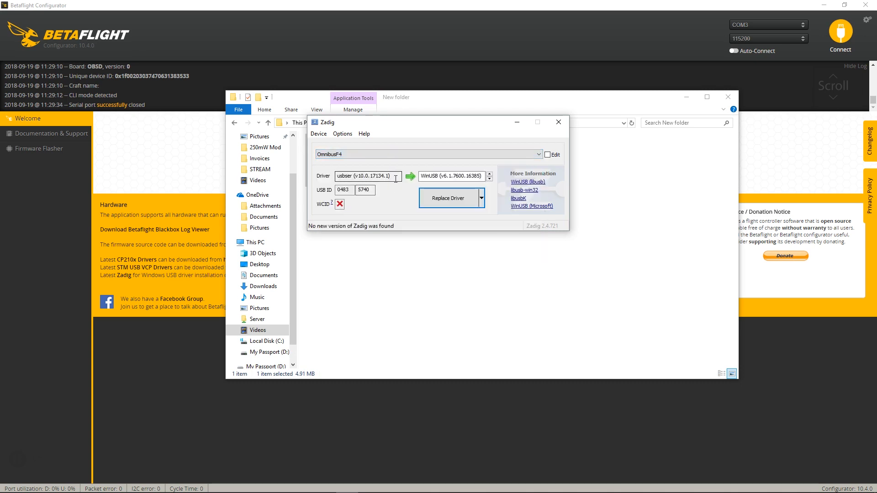
{"action": "mouse_move", "coordinate": [654, 77]}
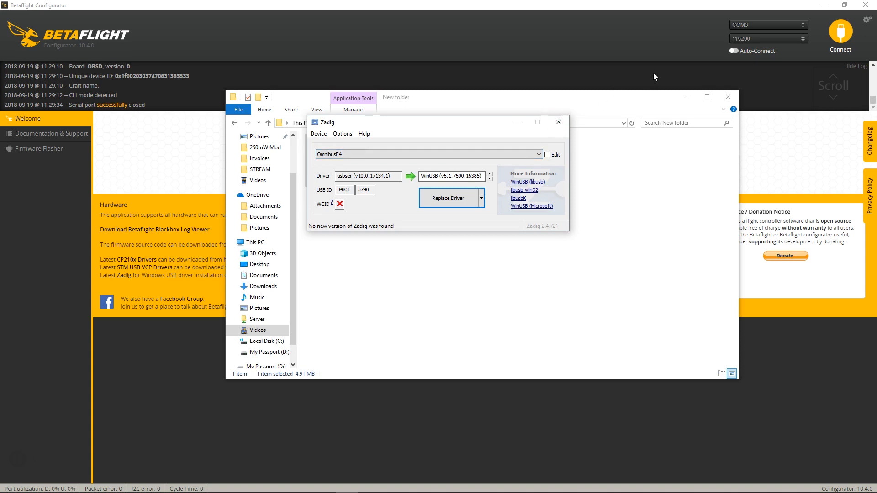
{"action": "mouse_move", "coordinate": [840, 31]}
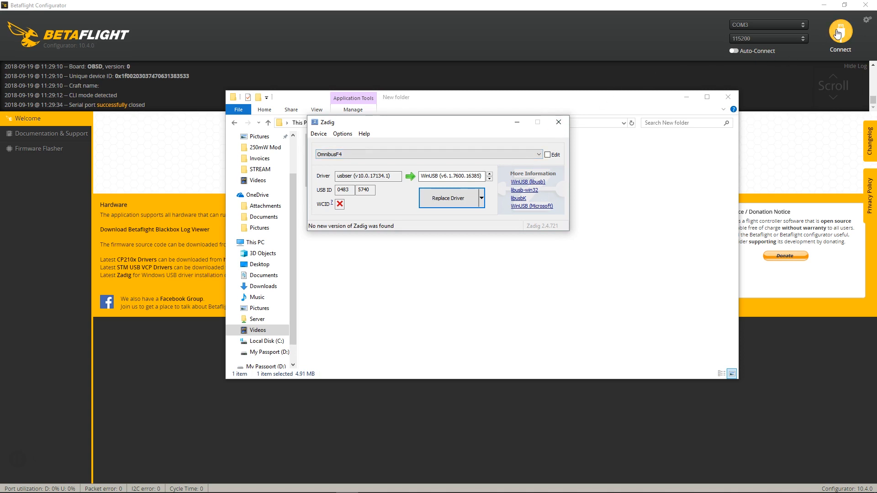
{"action": "mouse_move", "coordinate": [819, 53]}
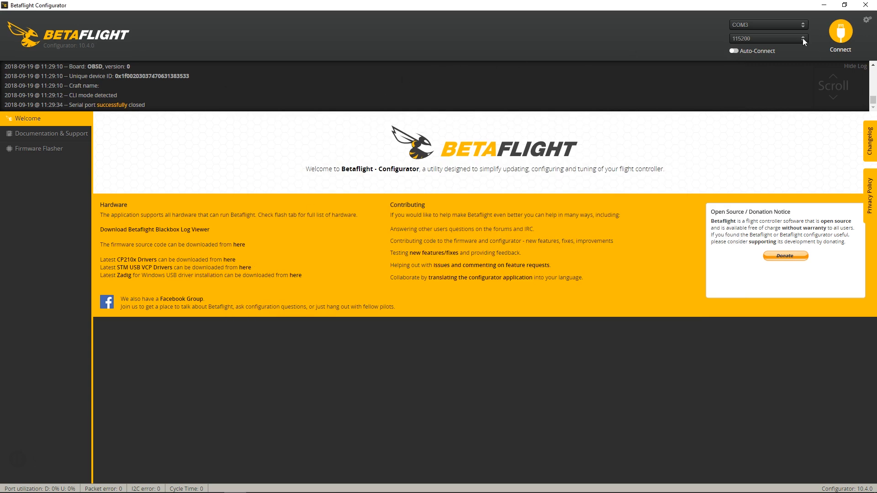
Load OMNIBUSF4SD 3.5.1 firmware online in the flasher, then return to Zadig
{"action": "left_click", "coordinate": [39, 148]}
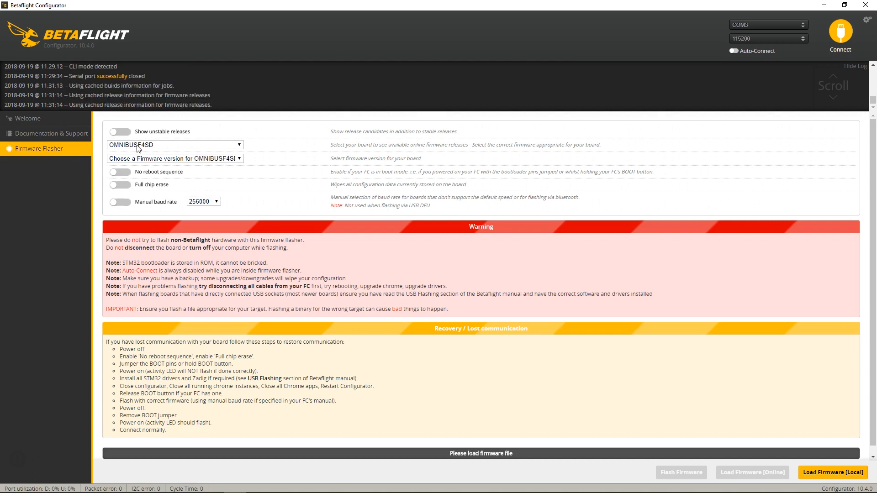
{"action": "left_click", "coordinate": [174, 158]}
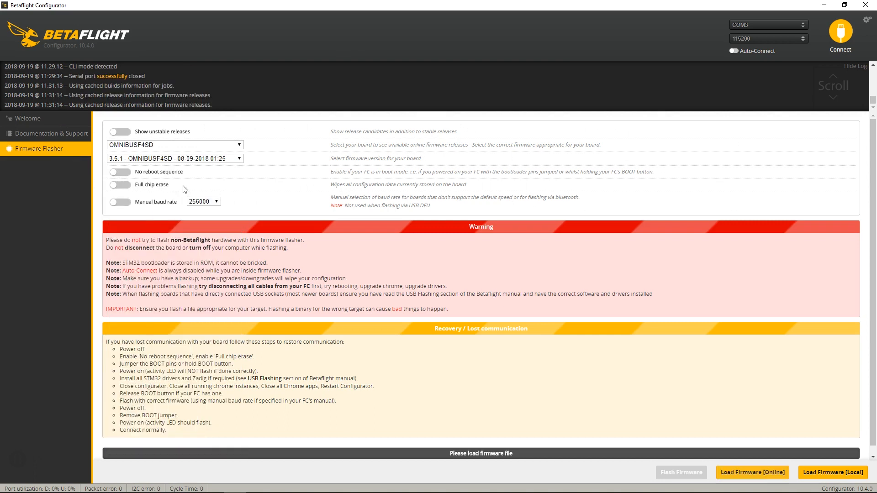
{"action": "left_click", "coordinate": [752, 472]}
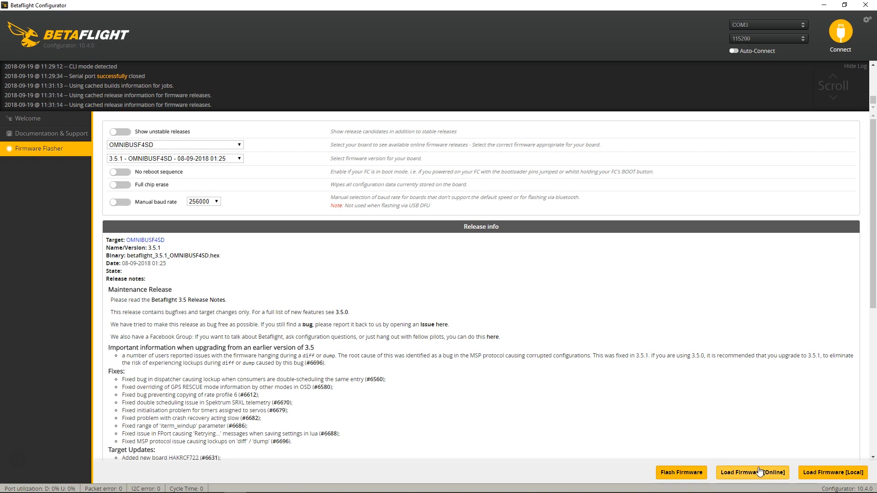
{"action": "left_click", "coordinate": [752, 472]}
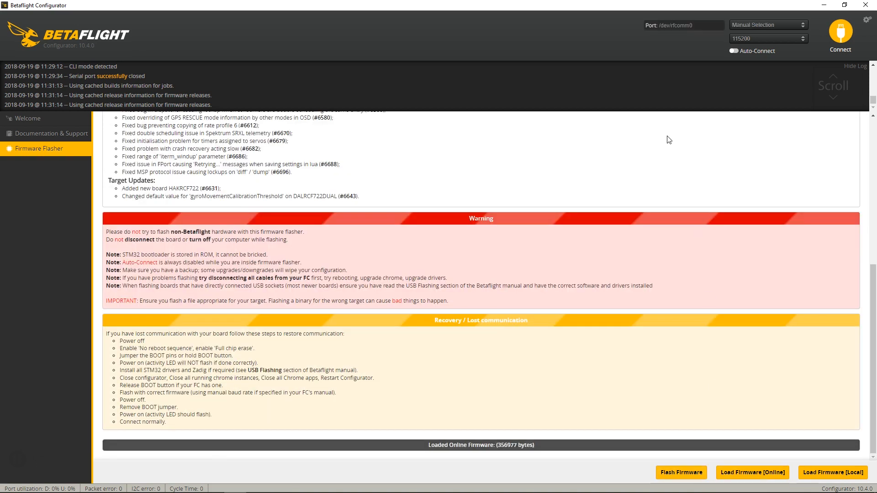
{"action": "left_click", "coordinate": [839, 34]}
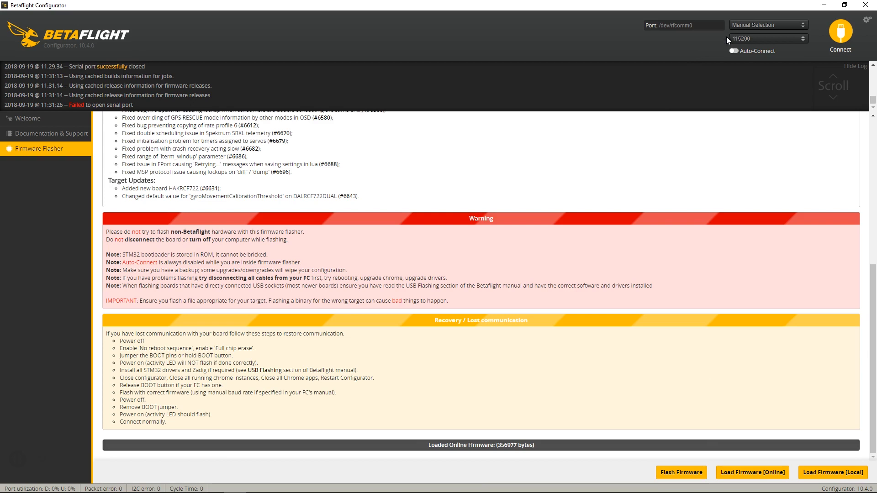
{"action": "left_click", "coordinate": [10, 483]}
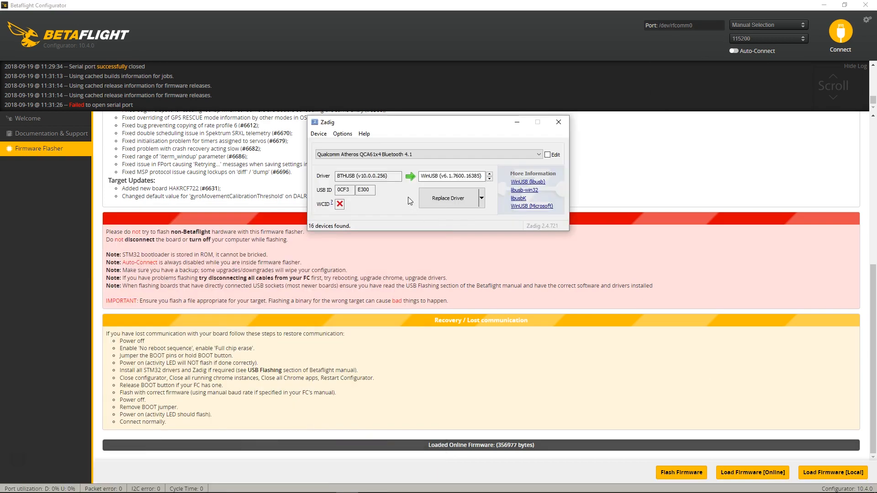
List all USB devices in Zadig and choose the STM32 BOOTLOADER device
{"action": "left_click", "coordinate": [342, 133]}
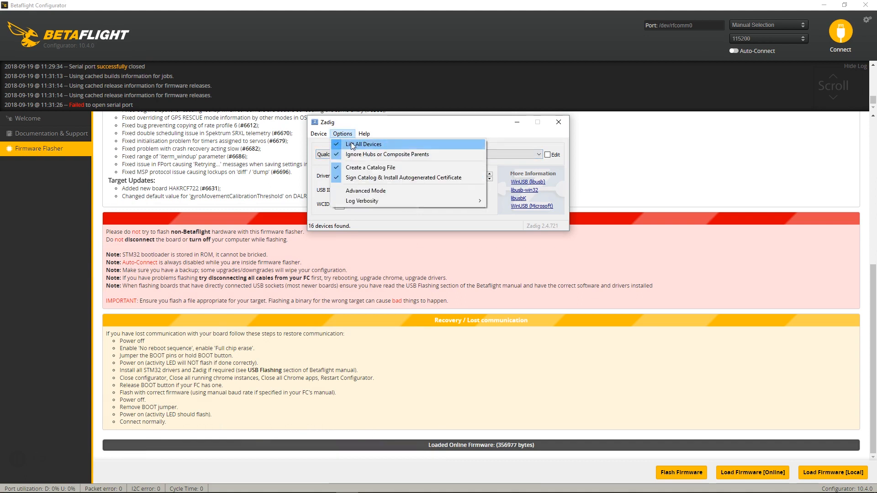
{"action": "left_click", "coordinate": [365, 144]}
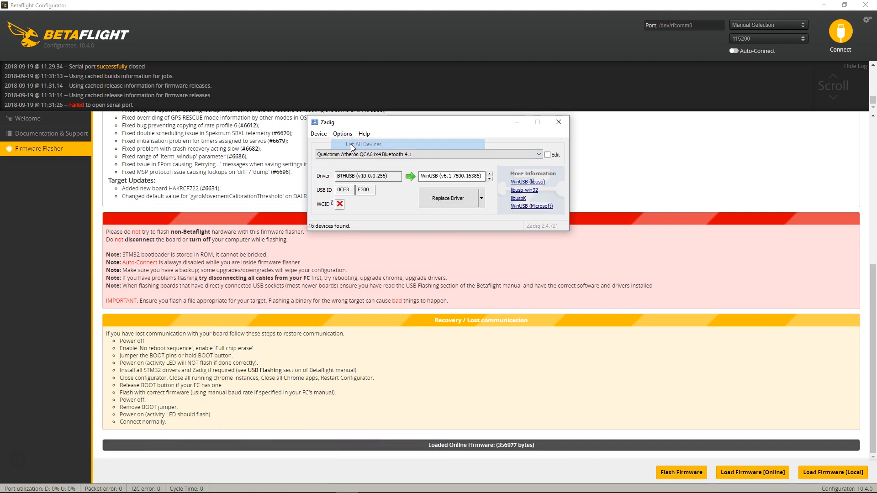
{"action": "left_click", "coordinate": [536, 154]}
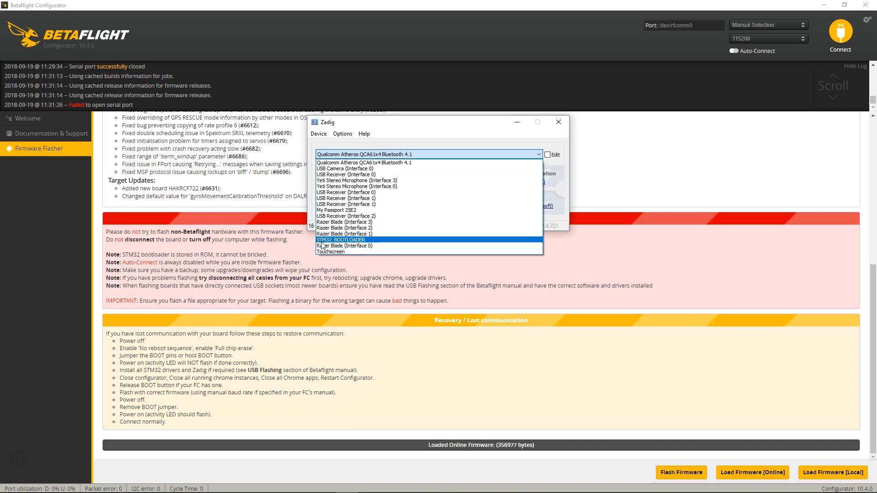
{"action": "mouse_move", "coordinate": [342, 240]}
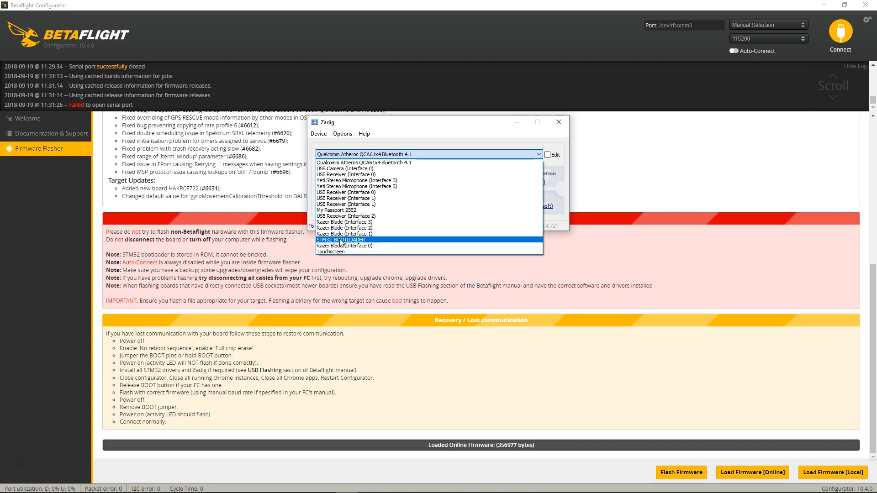
{"action": "left_click", "coordinate": [341, 240]}
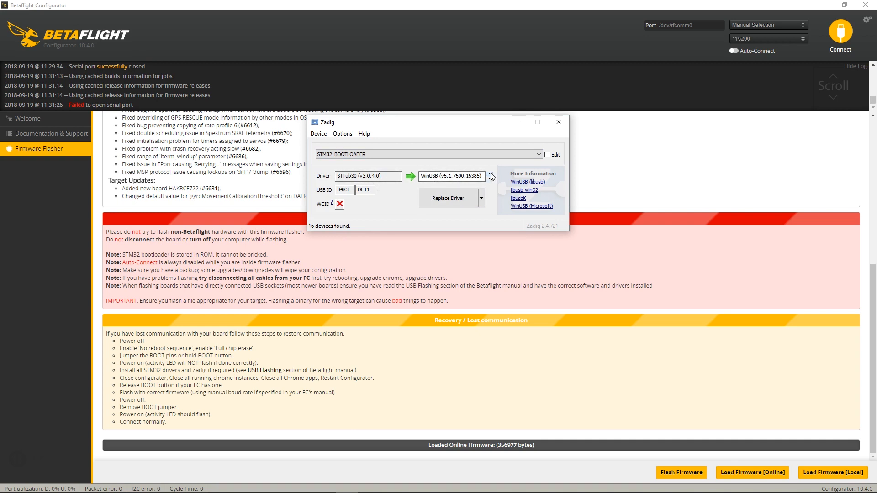
Replace the bootloader's driver with WinUSB and dismiss the installation success message
{"action": "left_click", "coordinate": [489, 173]}
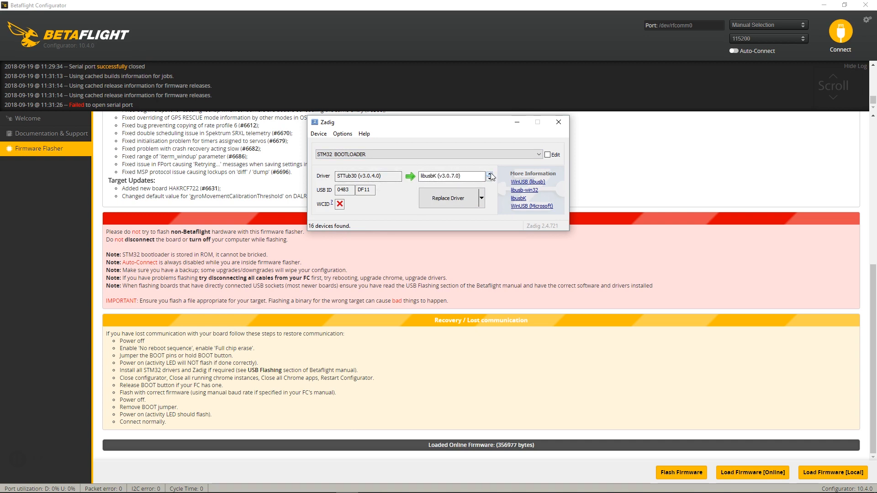
{"action": "left_click", "coordinate": [488, 174]}
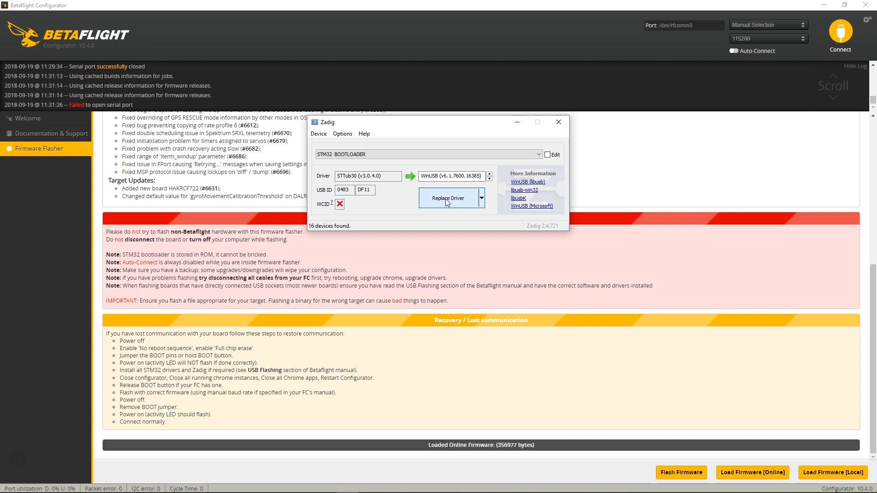
{"action": "mouse_move", "coordinate": [400, 204]}
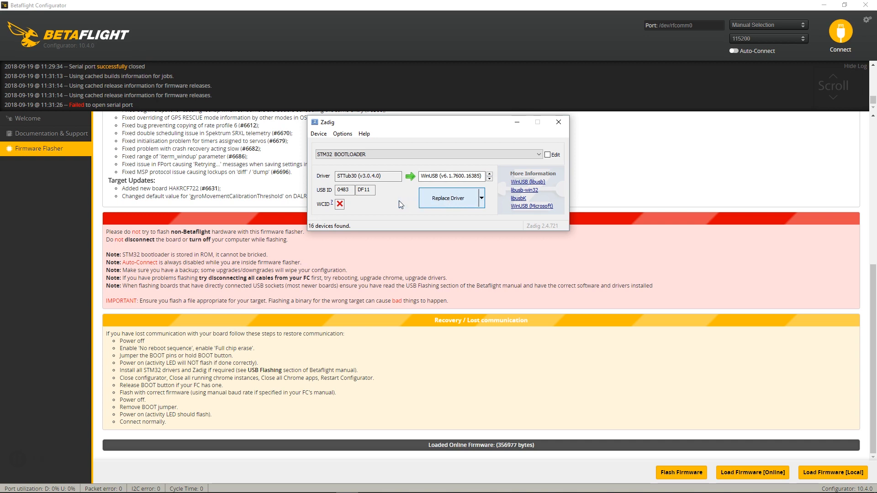
{"action": "left_click", "coordinate": [448, 198]}
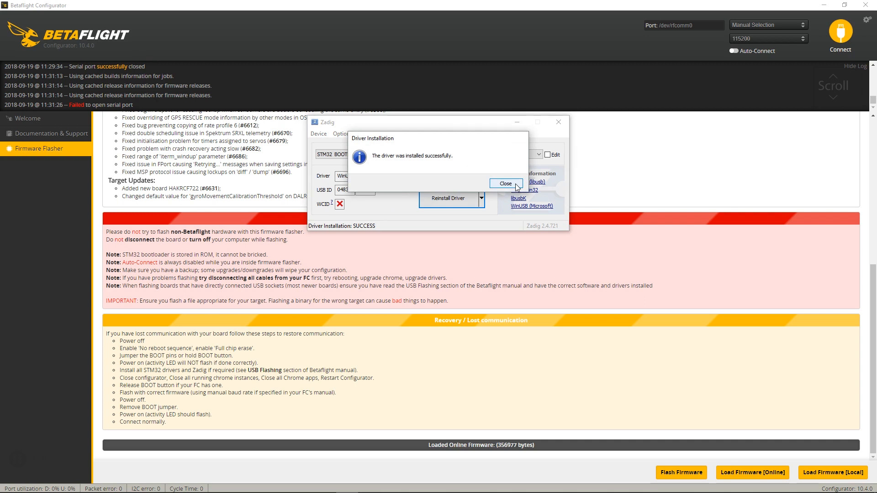
{"action": "left_click", "coordinate": [504, 183]}
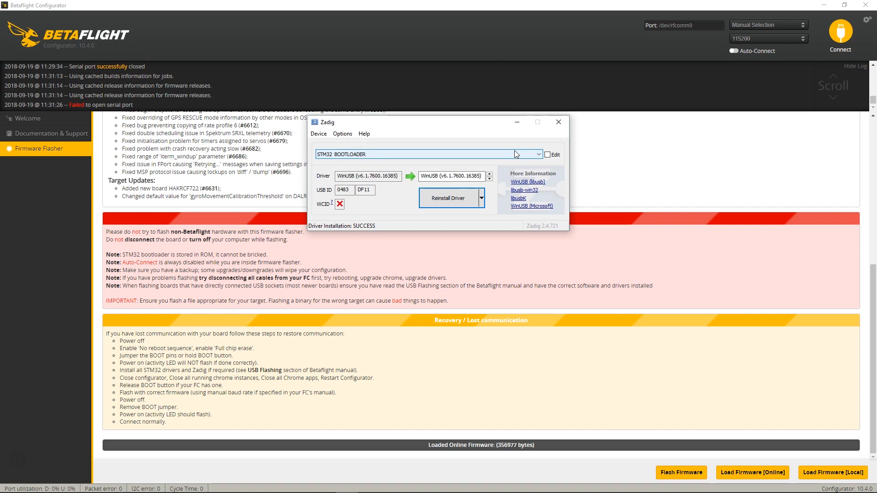
{"action": "left_click", "coordinate": [539, 154]}
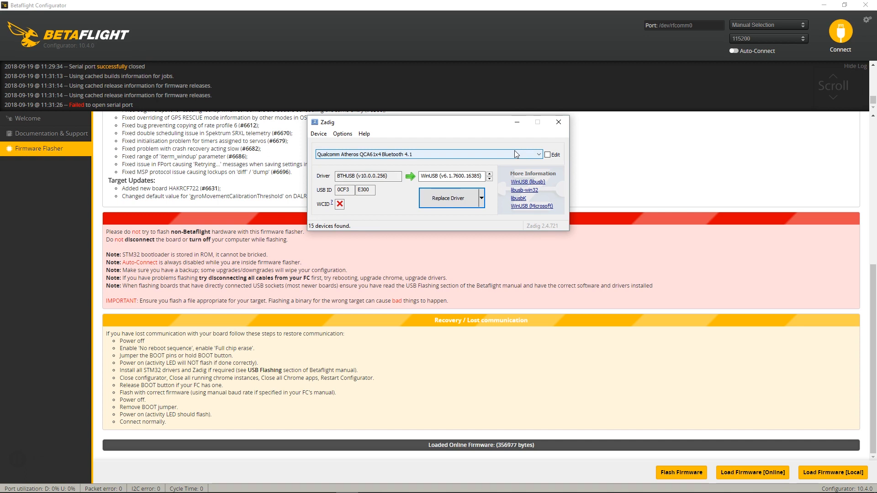
{"action": "left_click", "coordinate": [768, 25]}
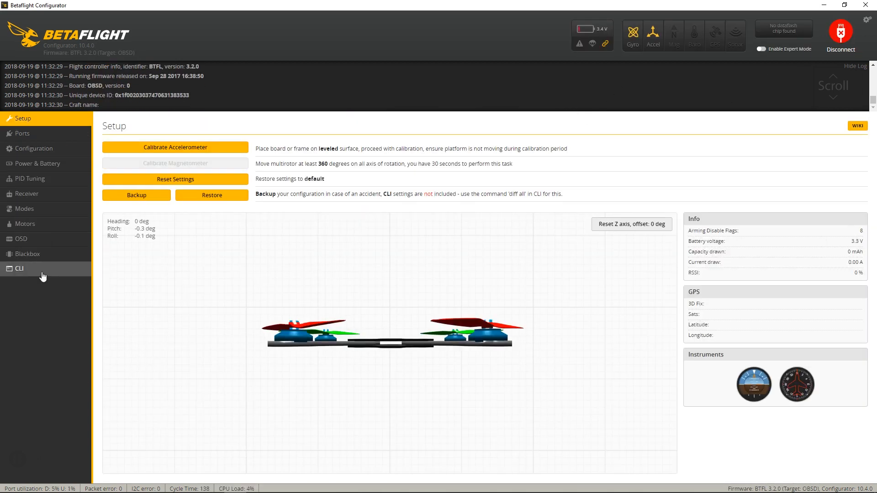
Load OMNIBUSF4SD 3.5.1 online and flash it over DFU until programming reports successful
{"action": "left_click", "coordinate": [19, 269]}
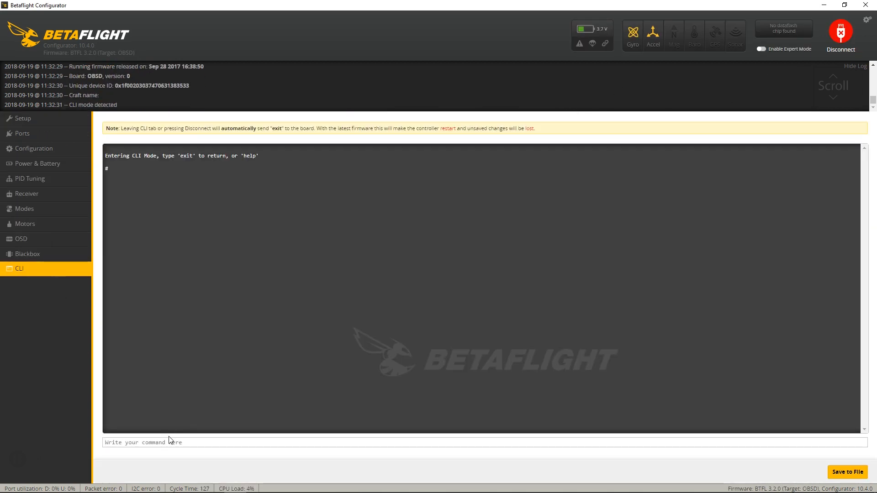
{"action": "mouse_move", "coordinate": [77, 116]}
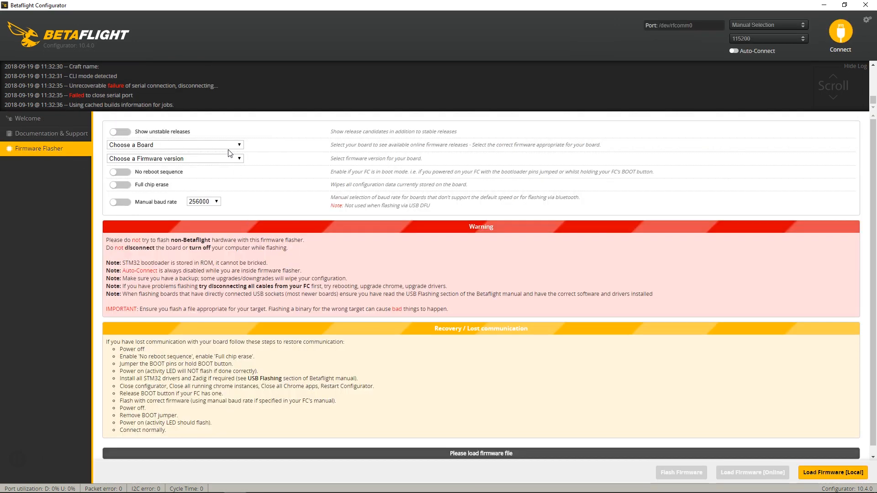
{"action": "left_click", "coordinate": [176, 146]}
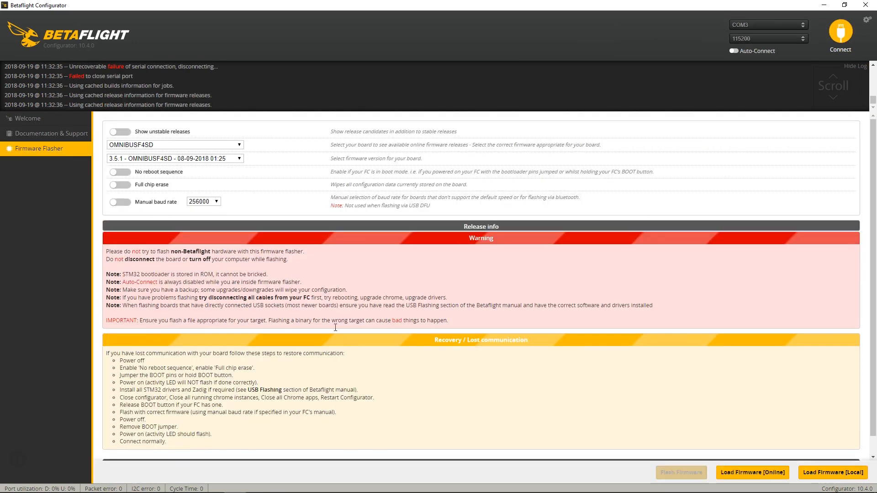
{"action": "left_click", "coordinate": [752, 473]}
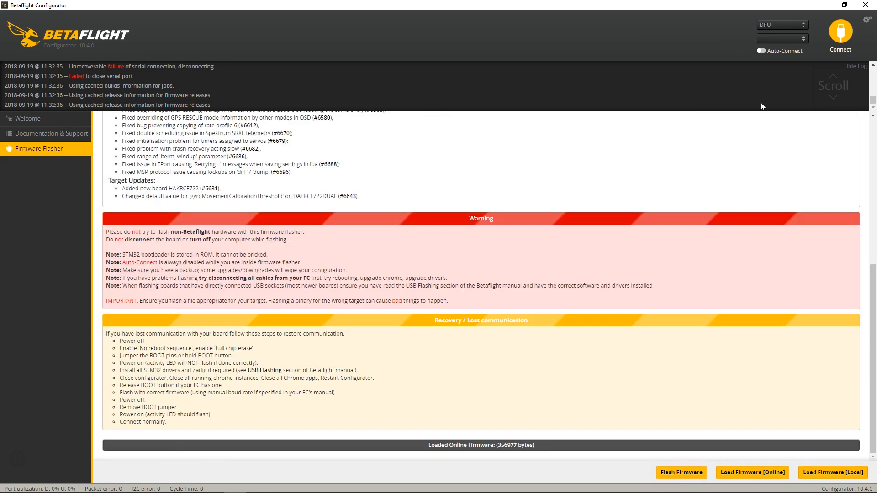
{"action": "left_click", "coordinate": [681, 472]}
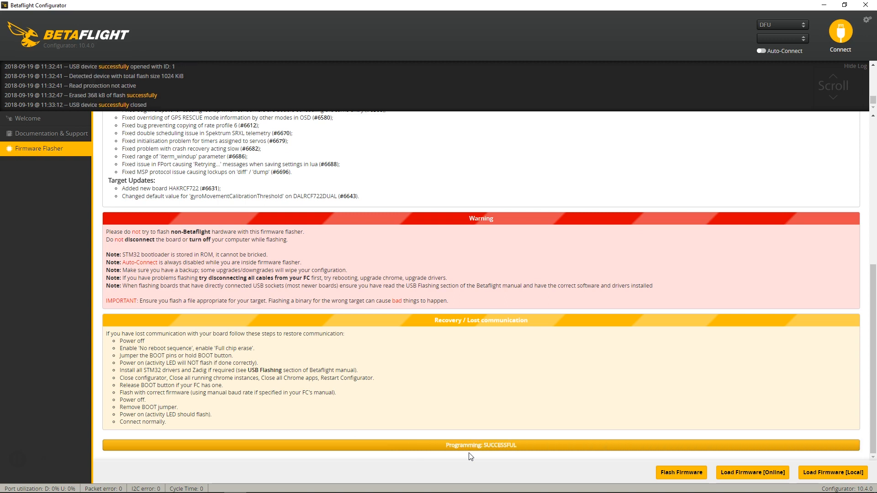
{"action": "left_click", "coordinate": [781, 23]}
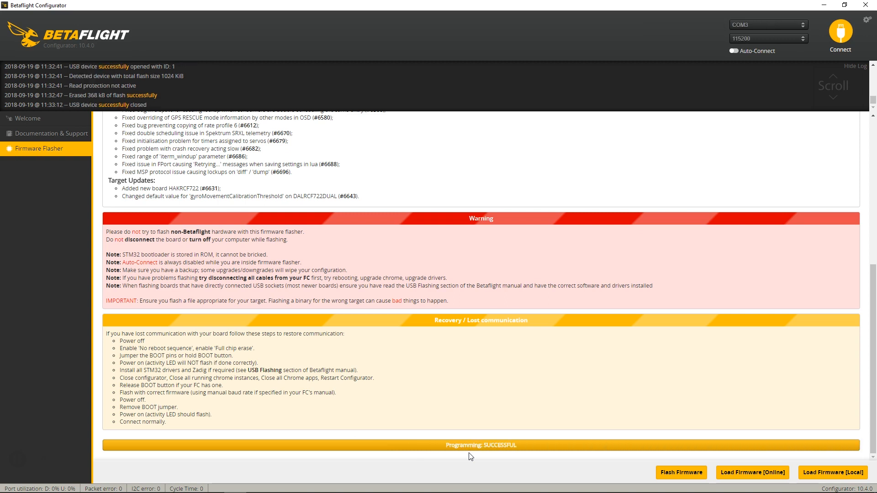
{"action": "mouse_move", "coordinate": [804, 70]}
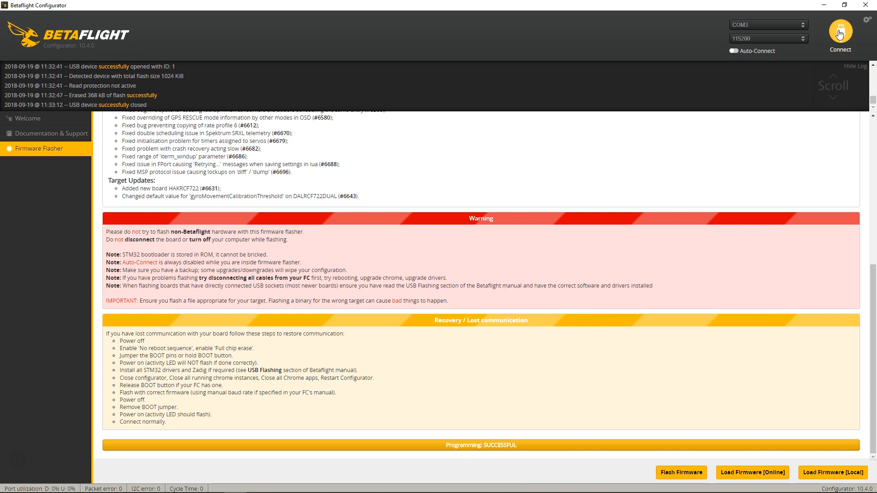
Reconnect to the board and query the CLI version, now reporting 3.5.1
{"action": "left_click", "coordinate": [839, 33]}
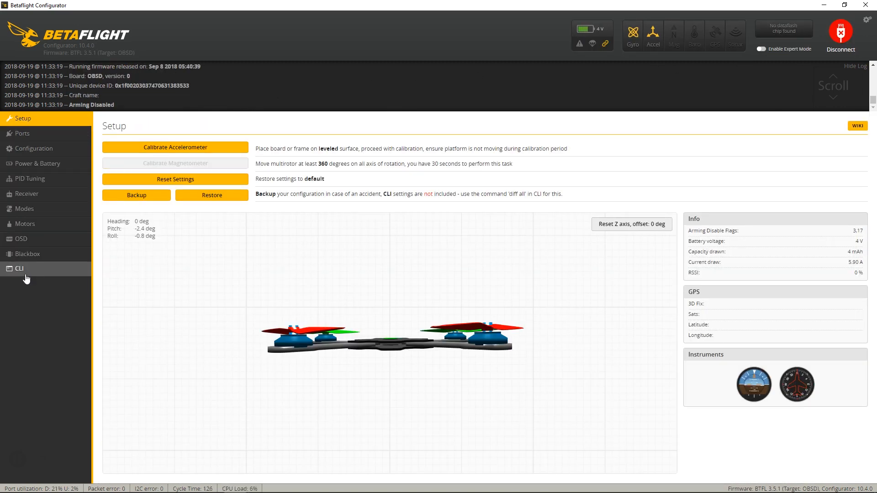
{"action": "left_click", "coordinate": [19, 268]}
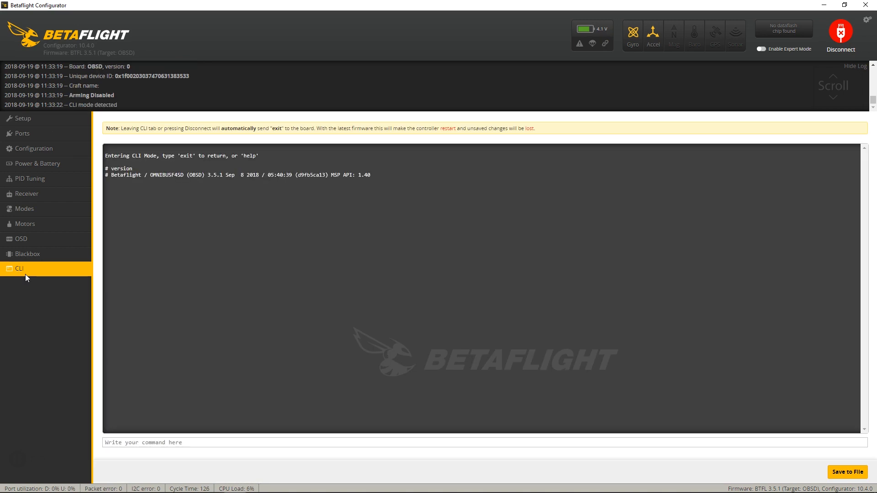
{"action": "mouse_move", "coordinate": [217, 182]}
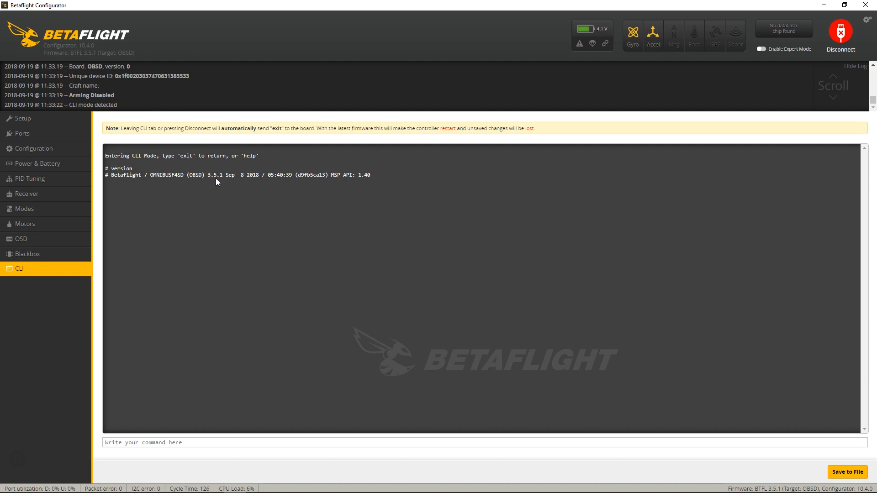
{"action": "mouse_move", "coordinate": [229, 183]}
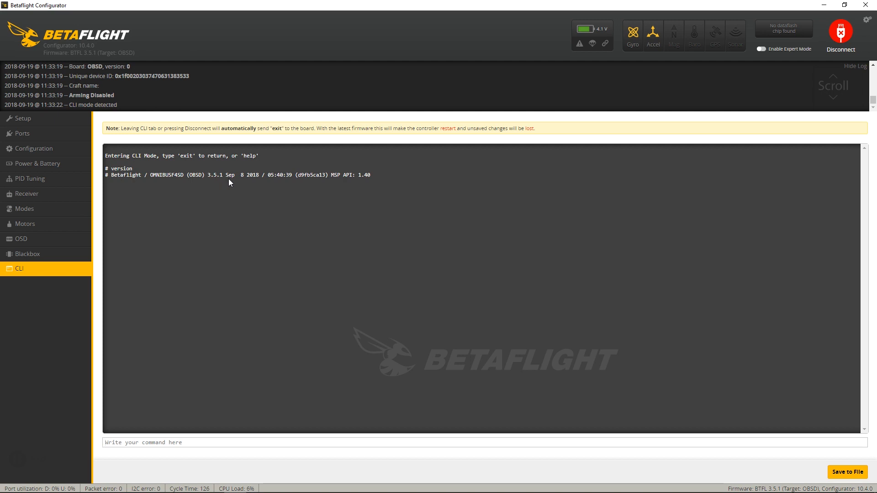